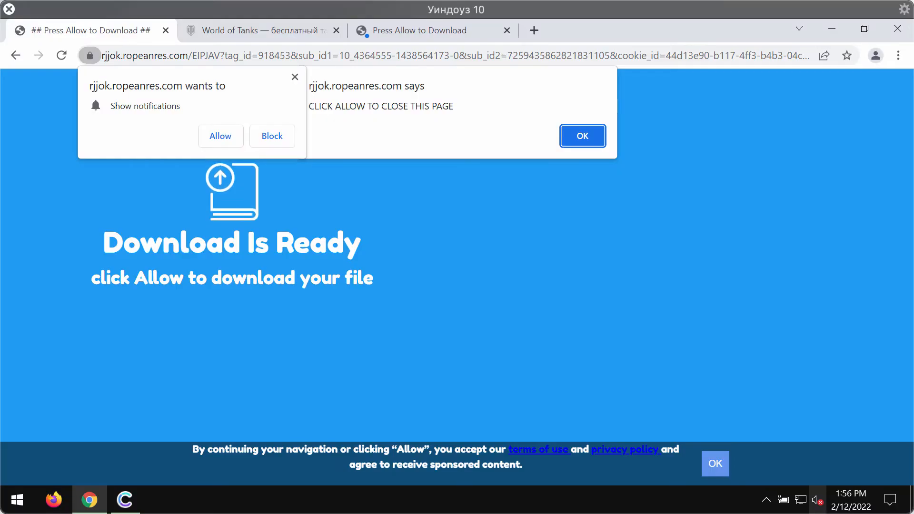
{"action": "mouse_move", "coordinate": [478, 274]}
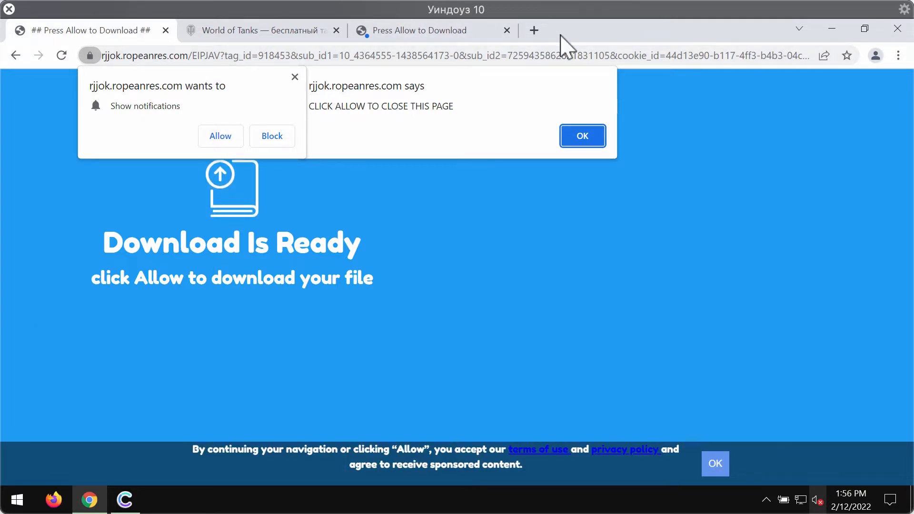
Step: Dismiss the page alert and allow mnrbm.ropeanres.com to show notifications
{"action": "left_click", "coordinate": [583, 136]}
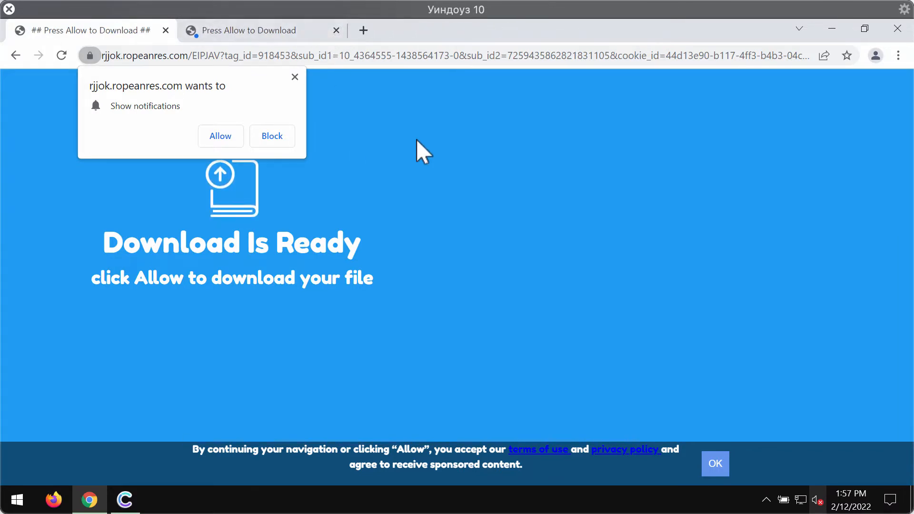
{"action": "mouse_move", "coordinate": [878, 186]}
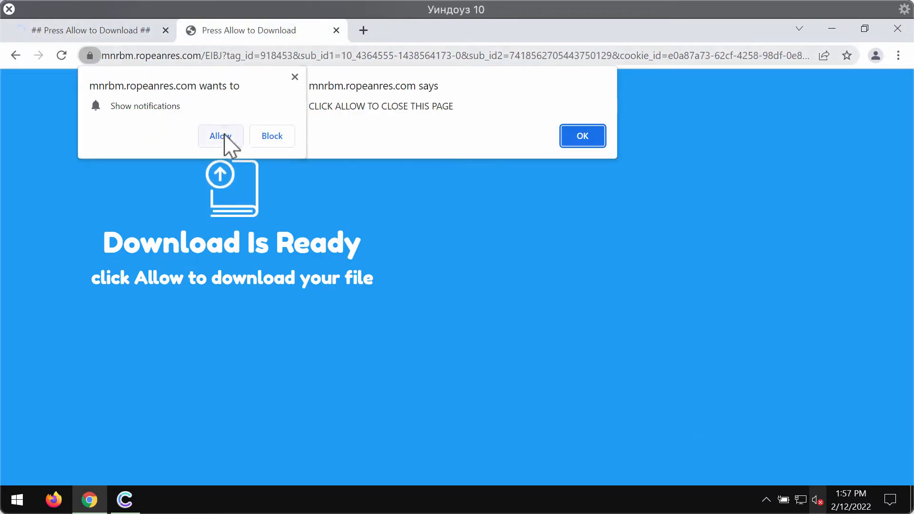
{"action": "left_click", "coordinate": [220, 136]}
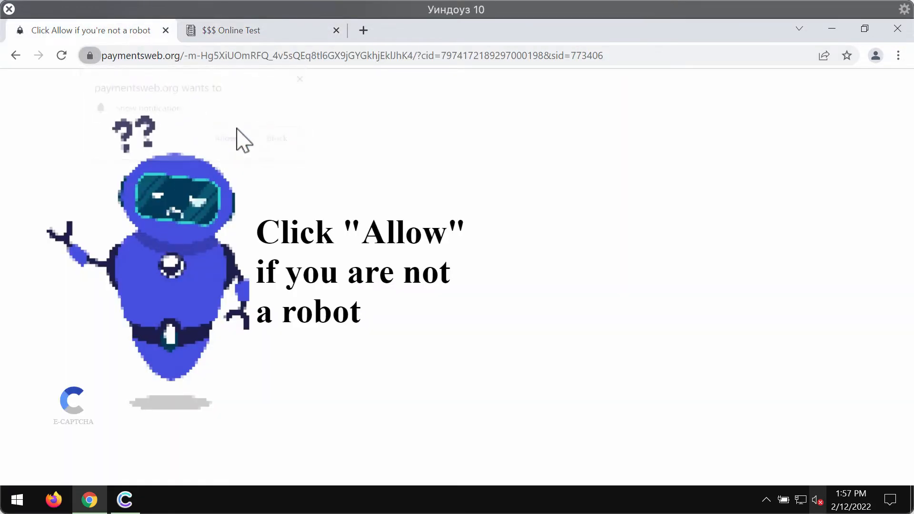
Step: Allow paymentsweb.org notifications, then bring up Chrome's three-dot main menu
{"action": "left_click", "coordinate": [232, 30]}
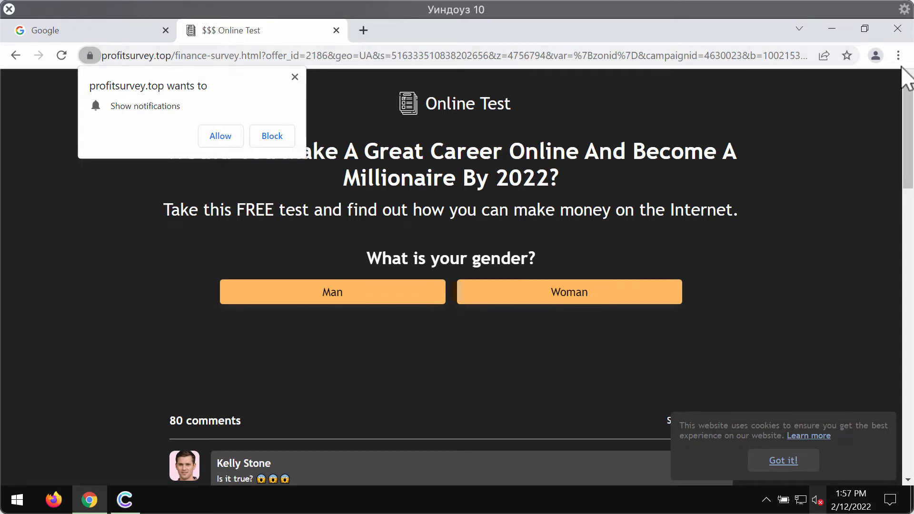
{"action": "mouse_move", "coordinate": [704, 45]}
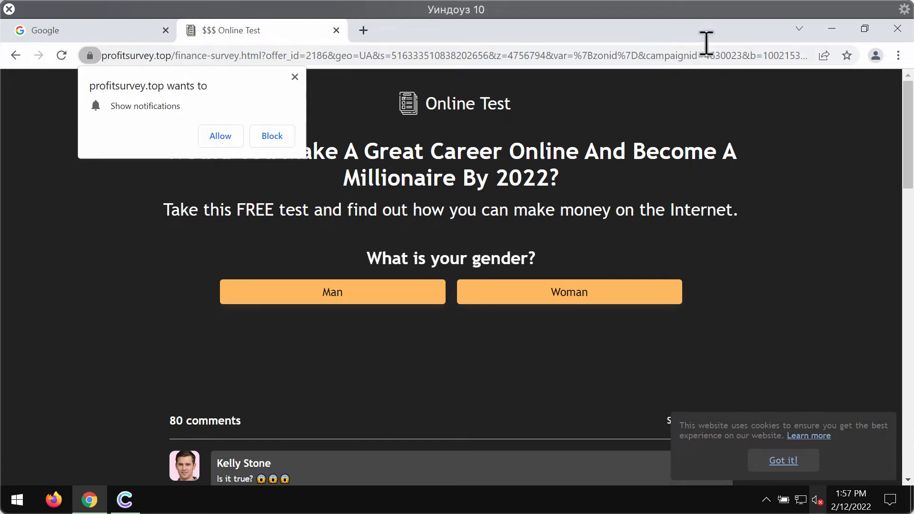
{"action": "mouse_move", "coordinate": [721, 37]}
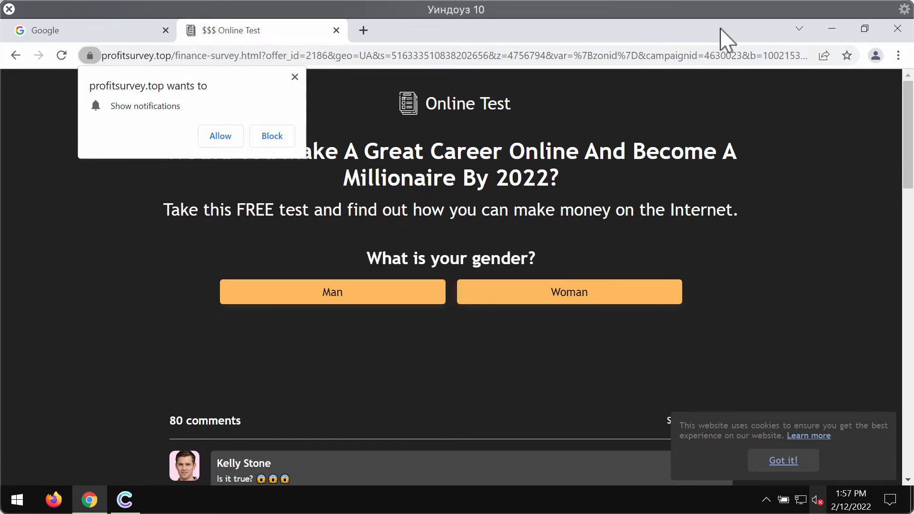
{"action": "left_click", "coordinate": [897, 56]}
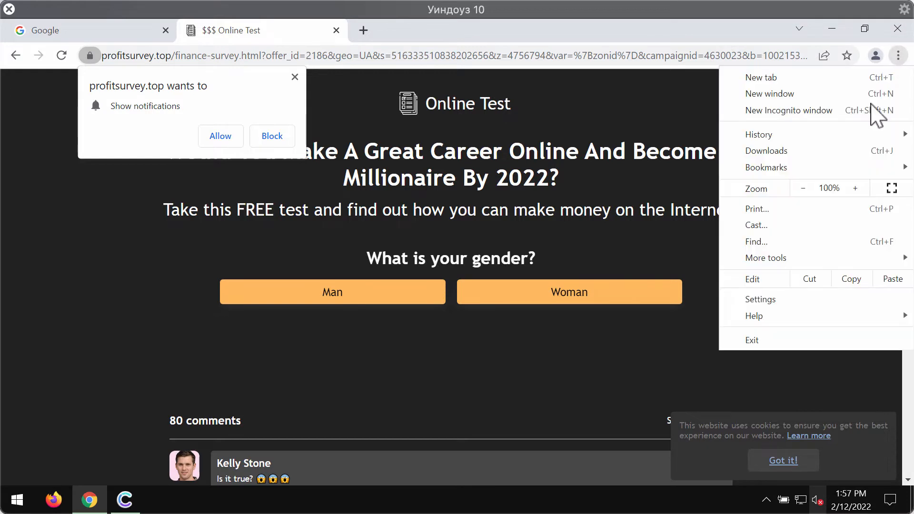
Step: Reach the Notifications allowed-sites list via Site Settings and close the World of Warships tab
{"action": "left_click", "coordinate": [759, 299]}
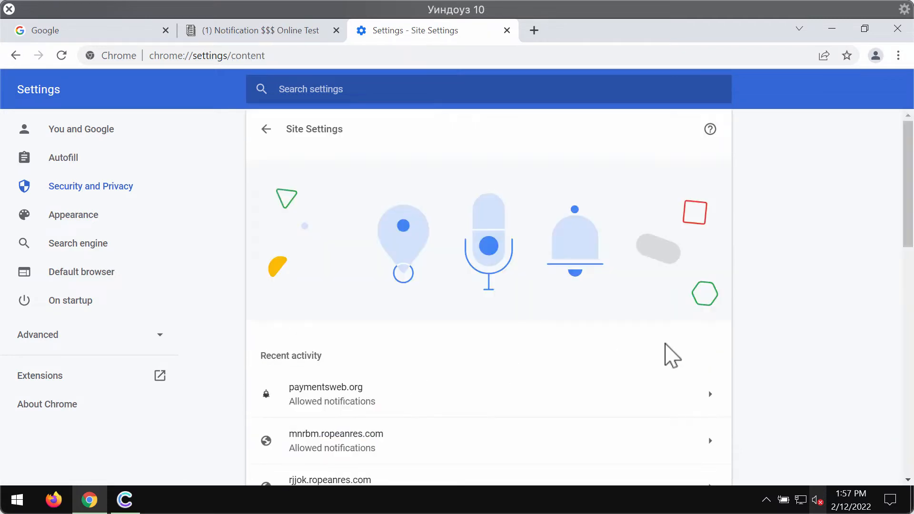
{"action": "scroll", "scroll_direction": "down", "scroll_amount": 3}
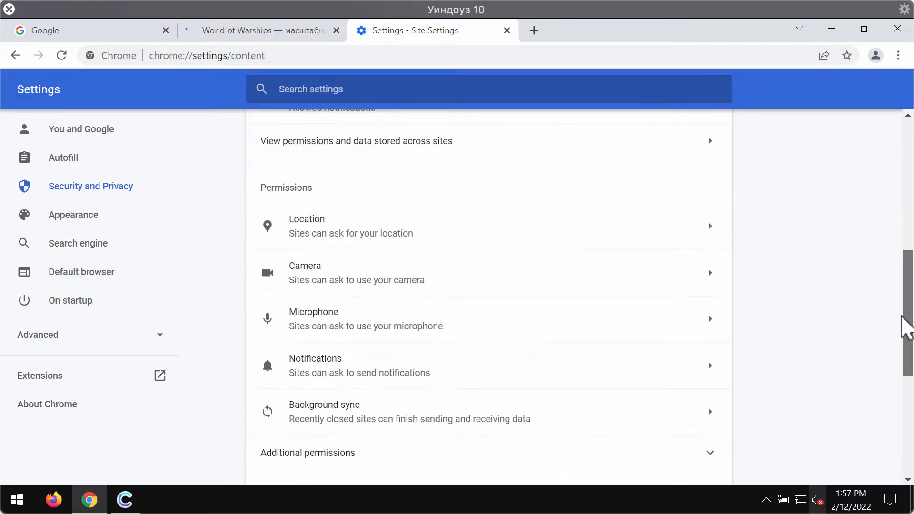
{"action": "left_click", "coordinate": [333, 366]}
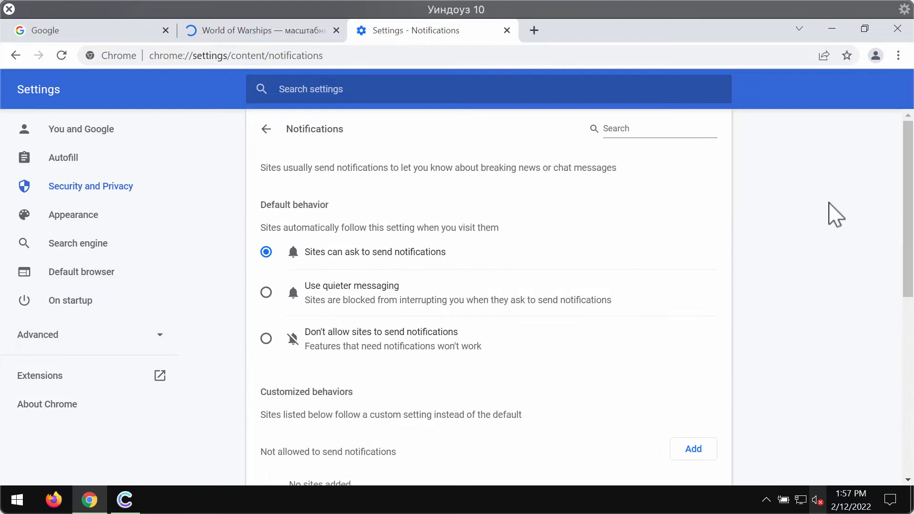
{"action": "scroll", "scroll_direction": "down", "scroll_amount": 3}
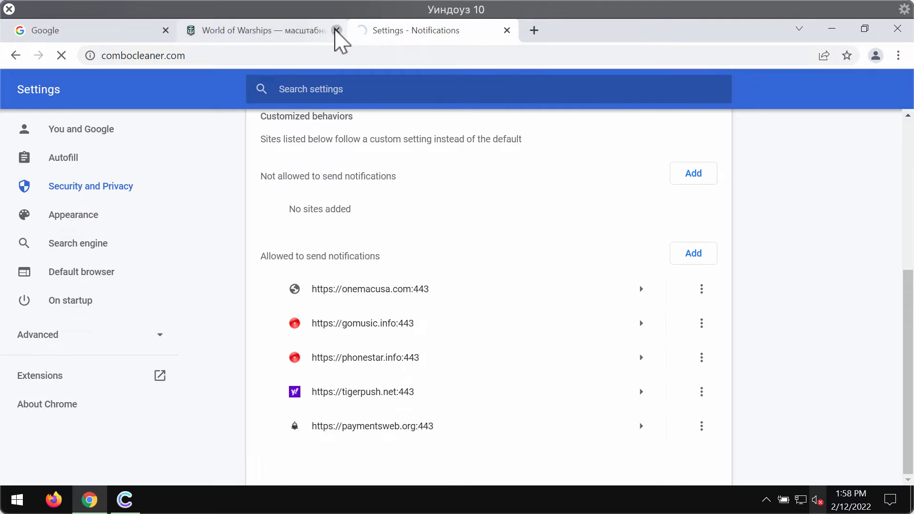
{"action": "left_click", "coordinate": [335, 30]}
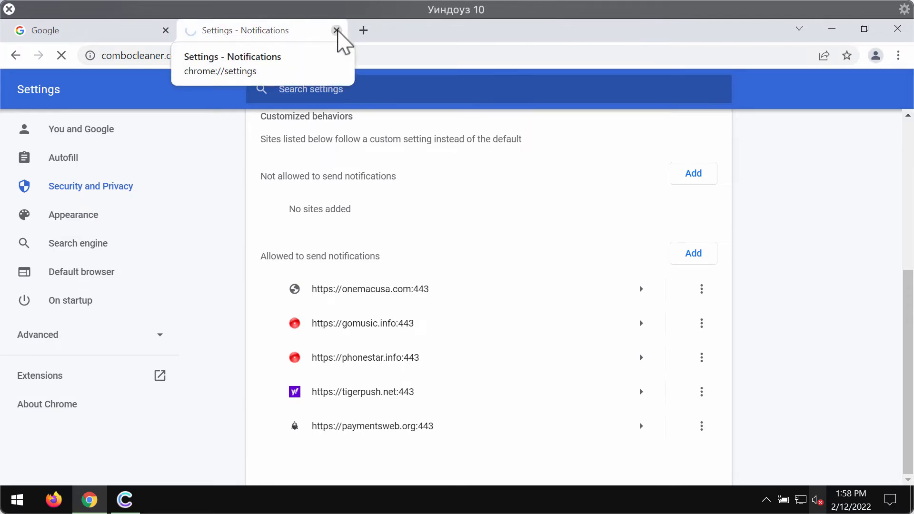
Step: Close the Settings - Notifications tab and start a Quick Scan from Combo Cleaner's dashboard
{"action": "left_click", "coordinate": [166, 29]}
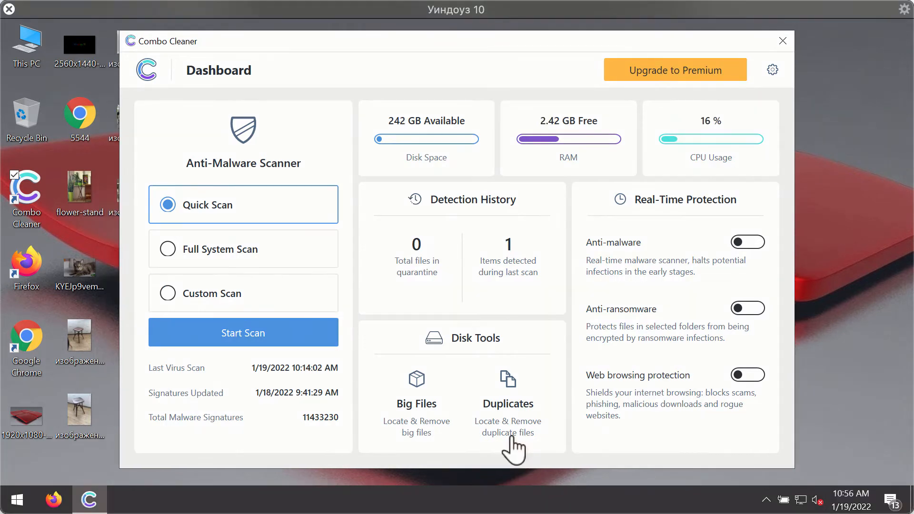
{"action": "mouse_move", "coordinate": [562, 340]}
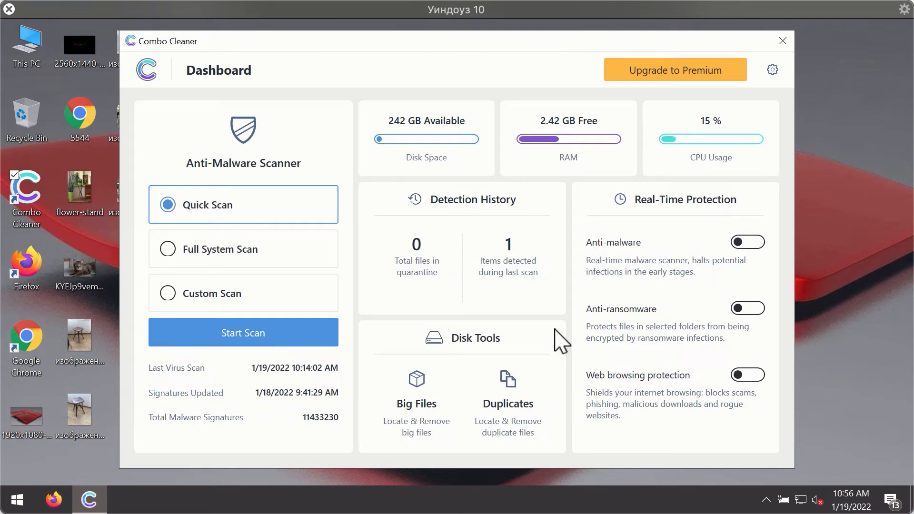
{"action": "mouse_move", "coordinate": [606, 145]}
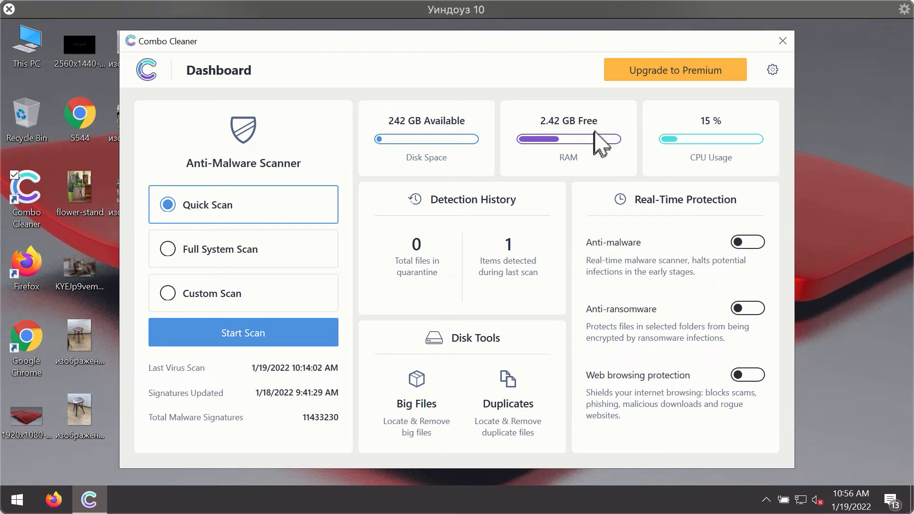
{"action": "mouse_move", "coordinate": [209, 235]}
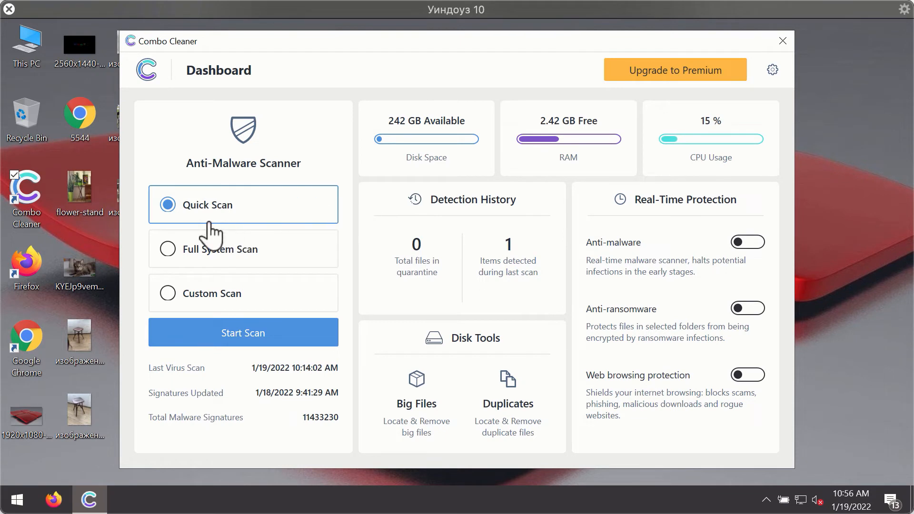
{"action": "mouse_move", "coordinate": [250, 286]}
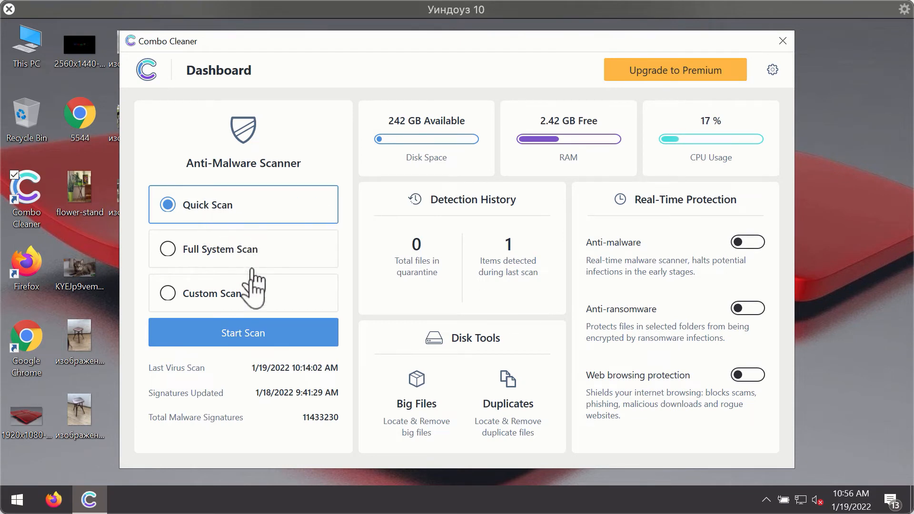
{"action": "left_click", "coordinate": [242, 332]}
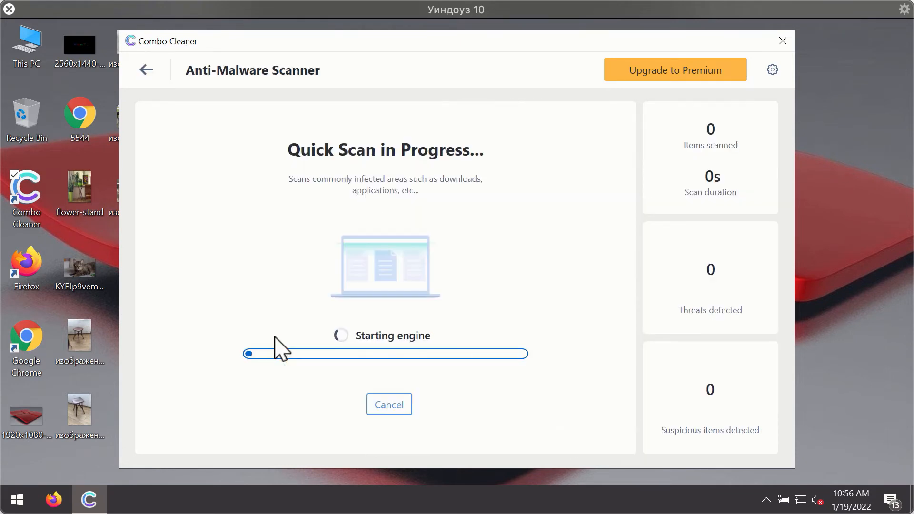
{"action": "mouse_move", "coordinate": [445, 284]}
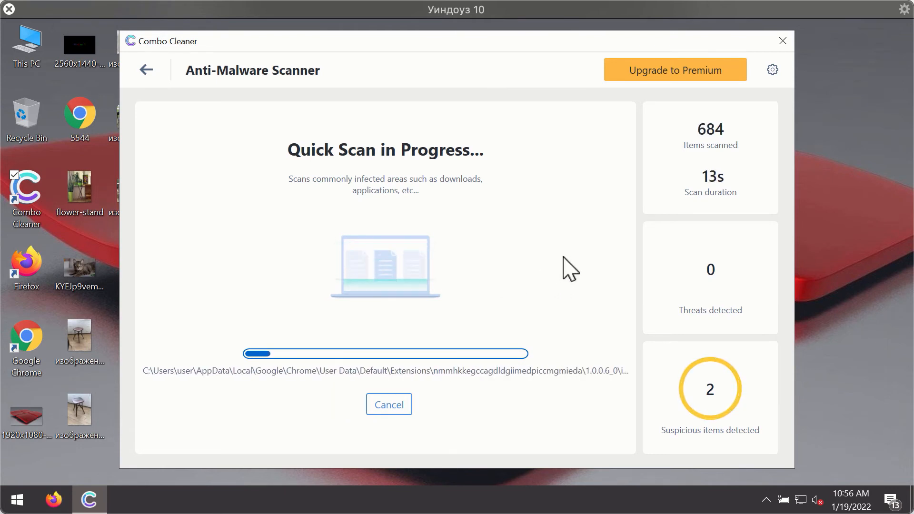
{"action": "mouse_move", "coordinate": [596, 188]}
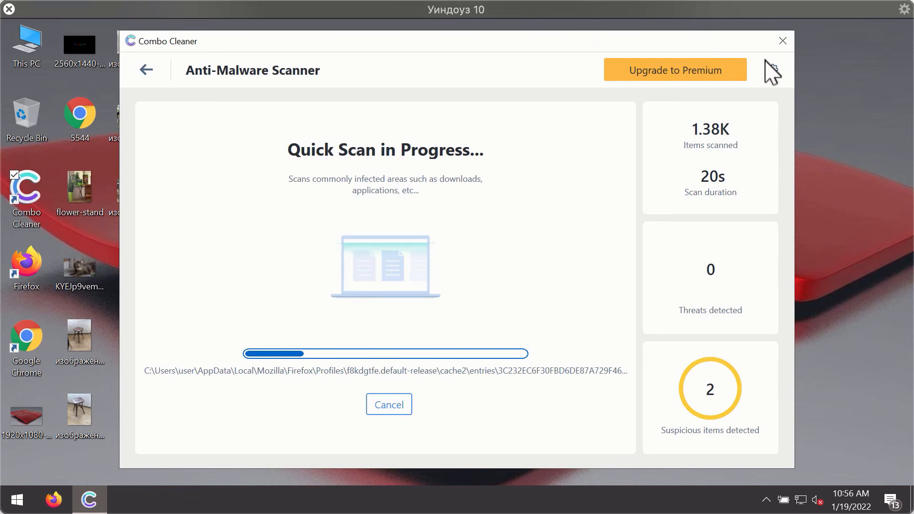
Step: Leave the Quick Scan running and enter Combo Cleaner's Settings via the gear icon
{"action": "left_click", "coordinate": [773, 71]}
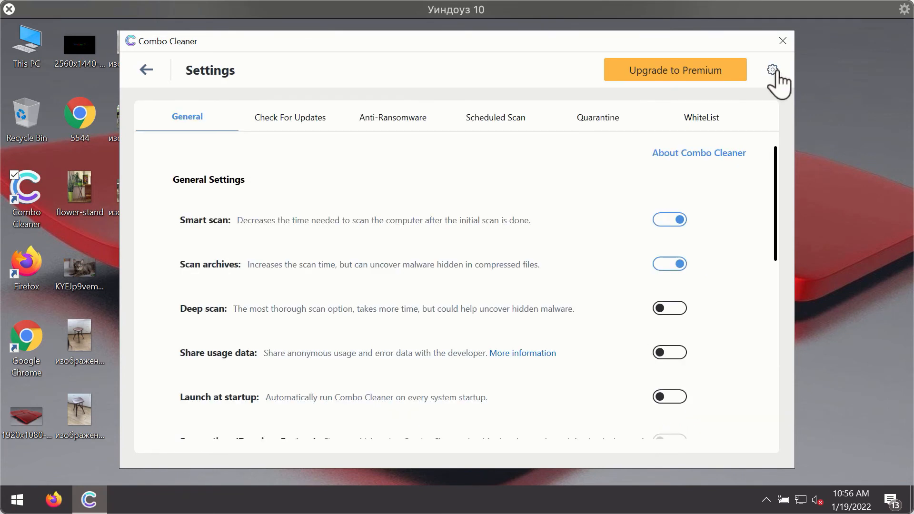
{"action": "mouse_move", "coordinate": [388, 122]}
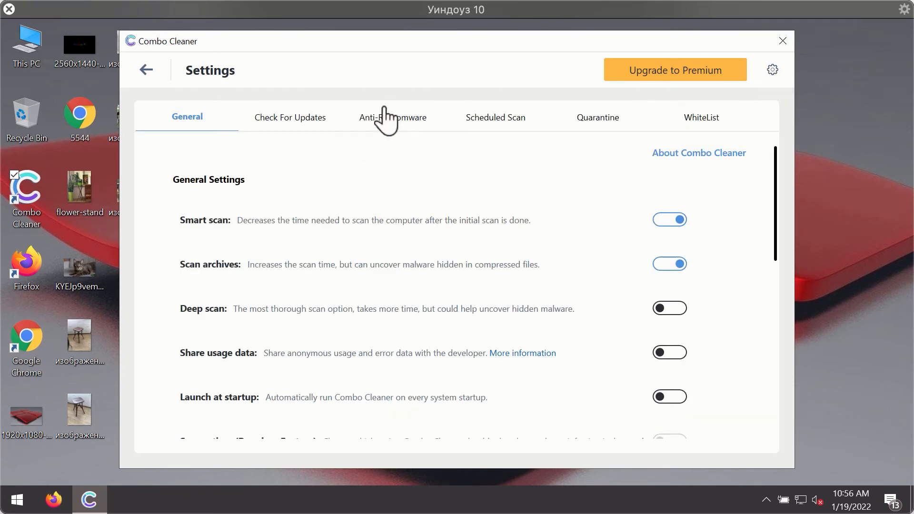
Step: Switch to the Anti-Ransomware settings showing empty protected folders and trusted programs
{"action": "left_click", "coordinate": [392, 118]}
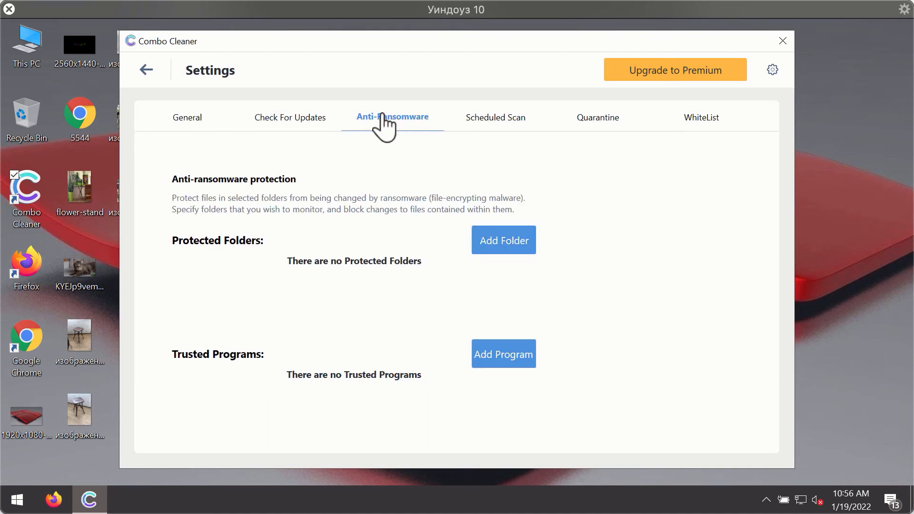
{"action": "mouse_move", "coordinate": [410, 138]}
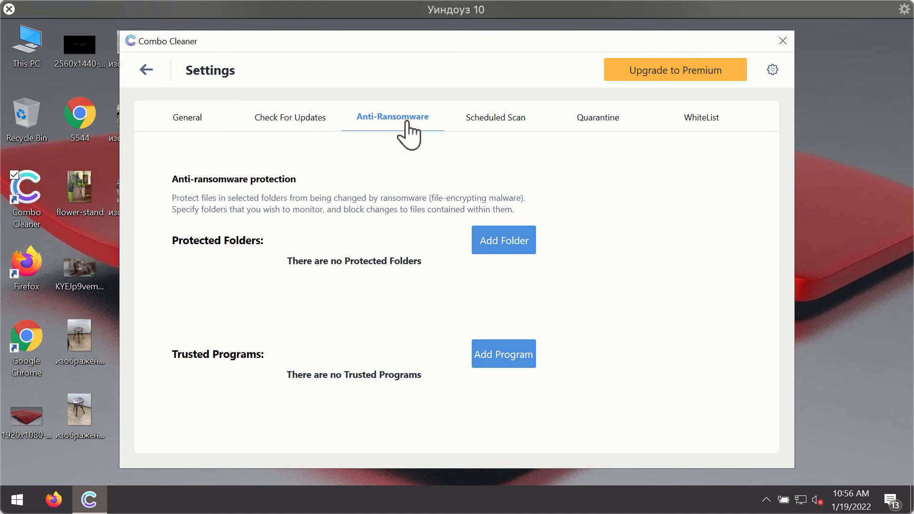
{"action": "mouse_move", "coordinate": [647, 104]}
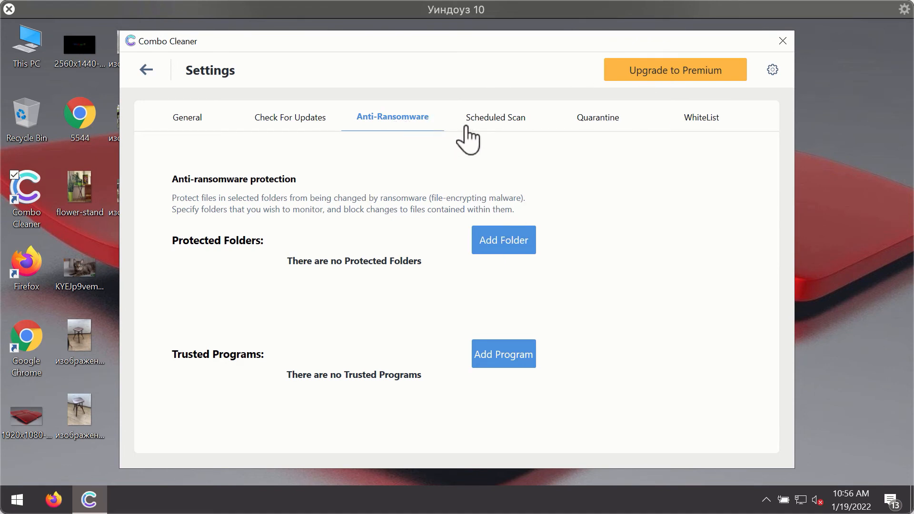
{"action": "mouse_move", "coordinate": [594, 138]}
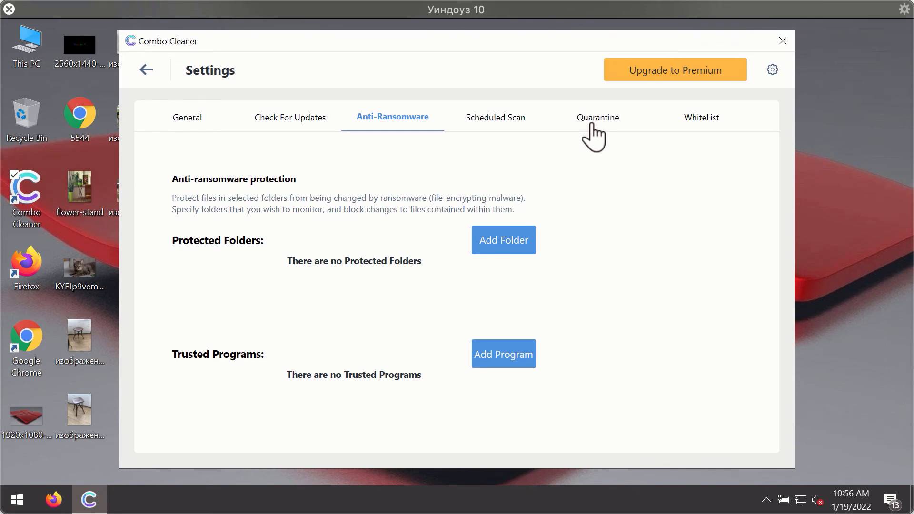
{"action": "mouse_move", "coordinate": [506, 74]}
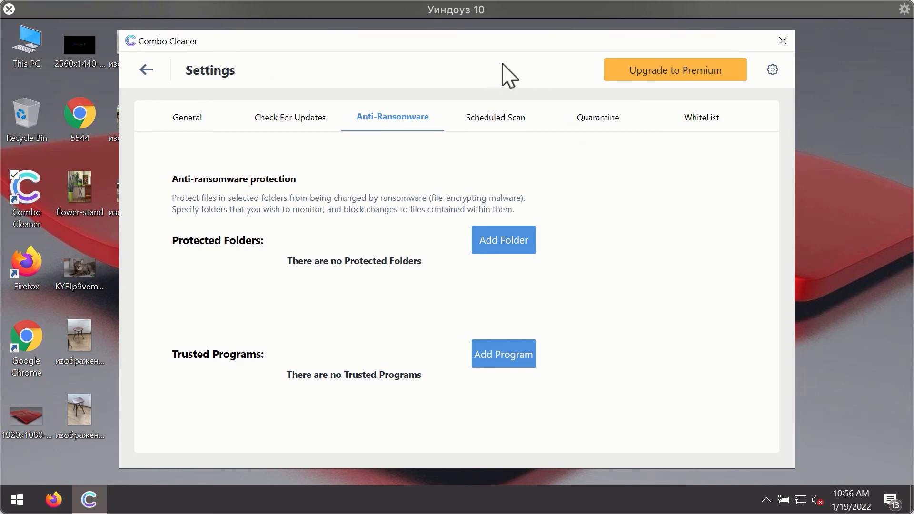
{"action": "mouse_move", "coordinate": [566, 62]}
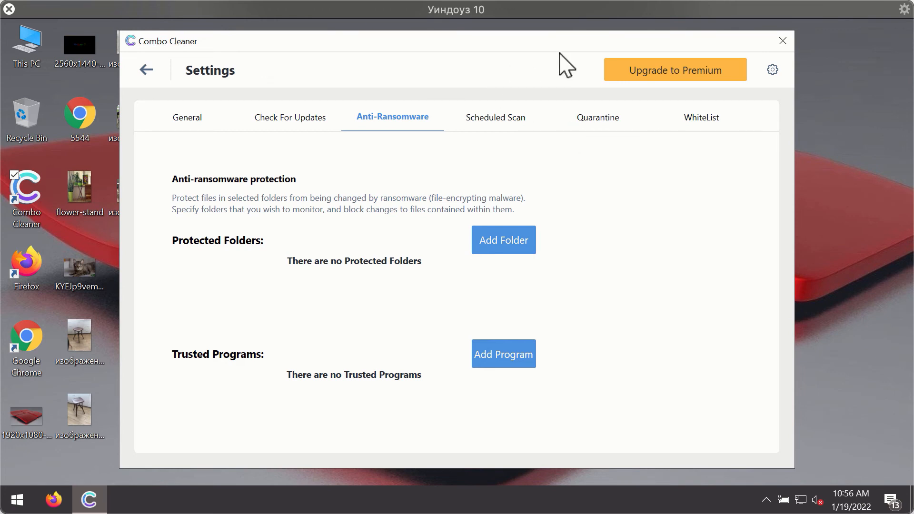
Step: Return to the Dashboard and reopen the Quick Scan results listing two spam ad threats
{"action": "left_click", "coordinate": [146, 70]}
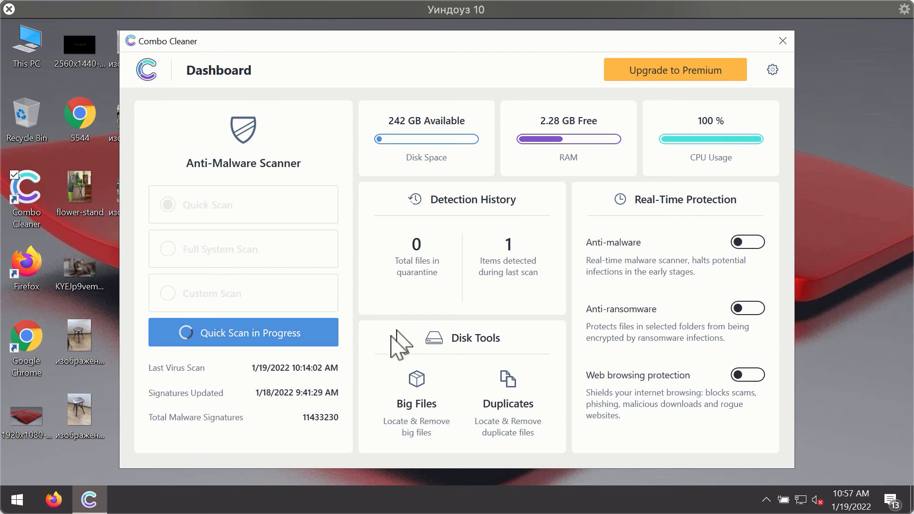
{"action": "left_click", "coordinate": [243, 332]}
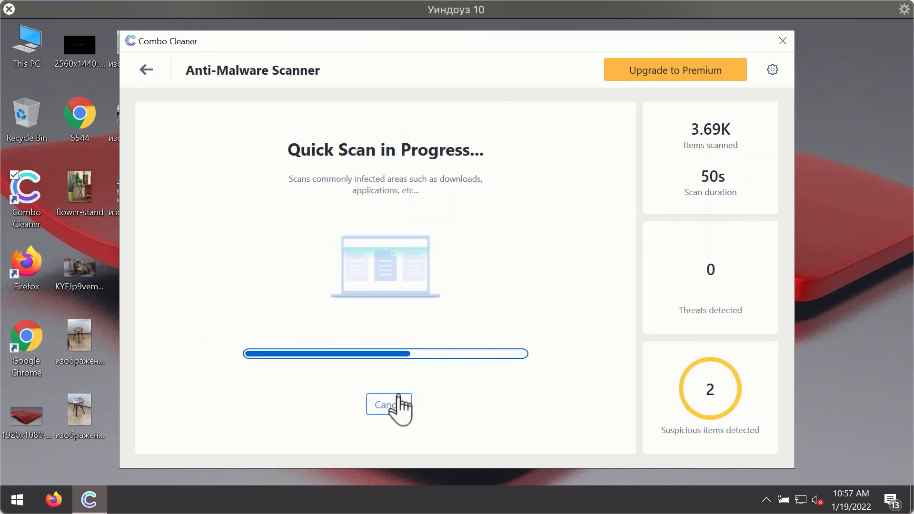
{"action": "left_click", "coordinate": [388, 405]}
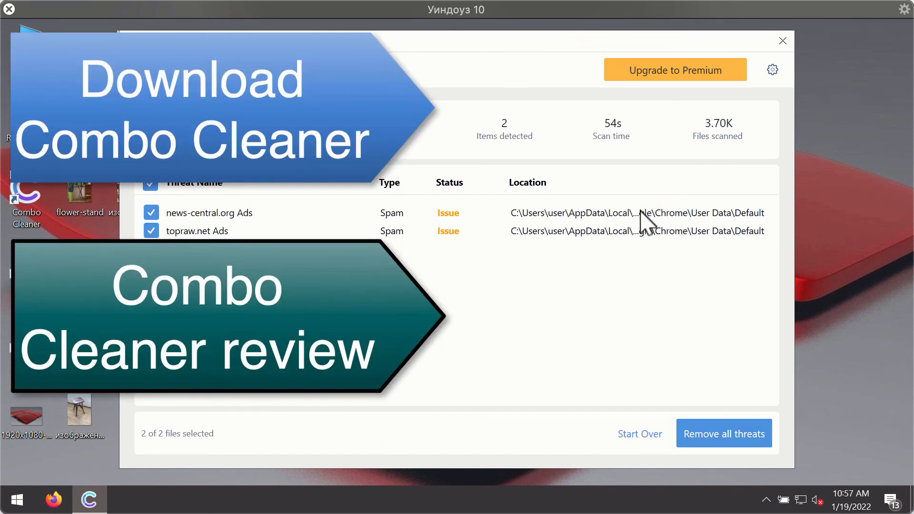
{"action": "mouse_move", "coordinate": [448, 227]}
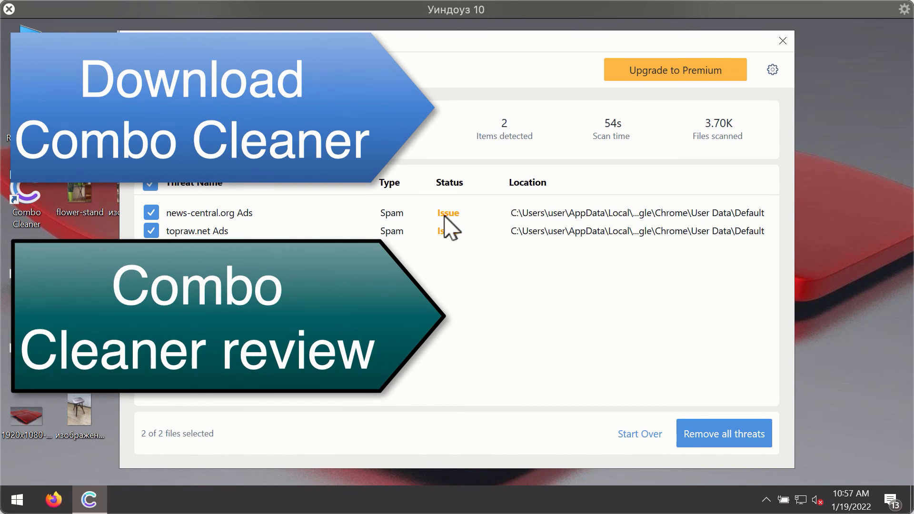
{"action": "mouse_move", "coordinate": [748, 235]}
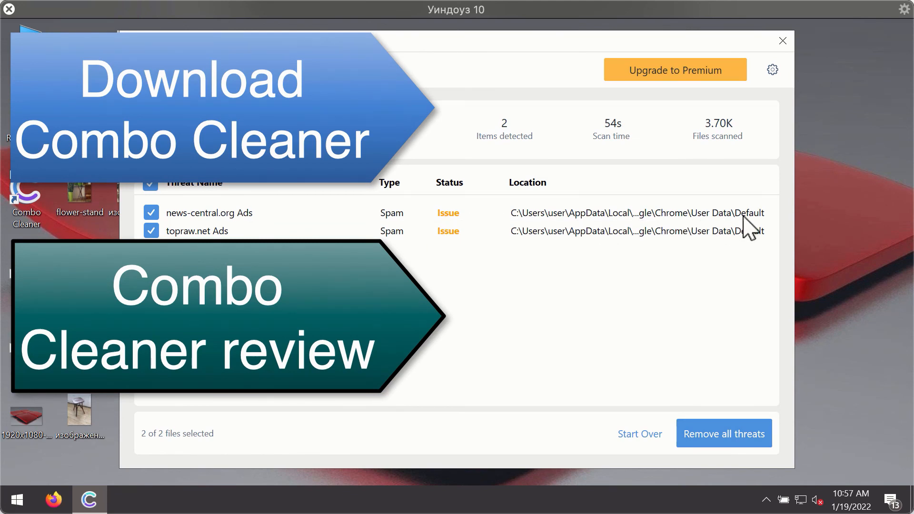
{"action": "mouse_move", "coordinate": [704, 240]}
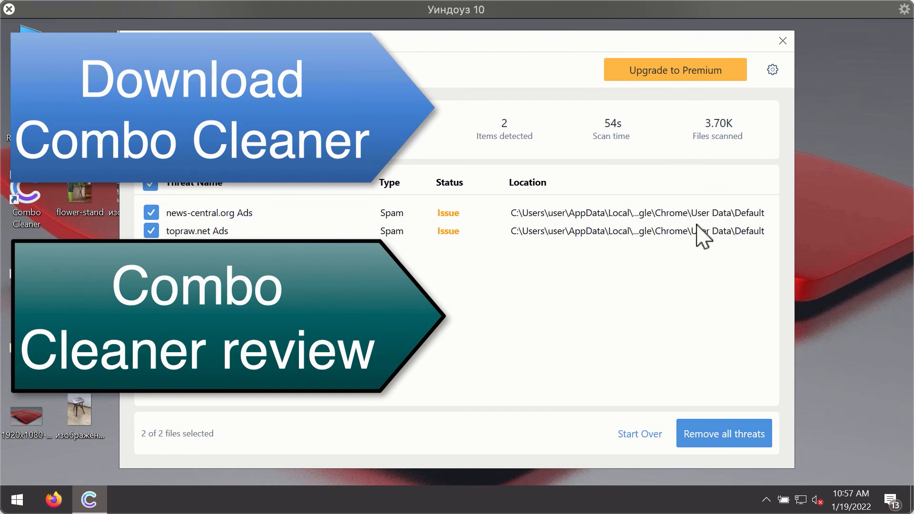
{"action": "mouse_move", "coordinate": [669, 242]}
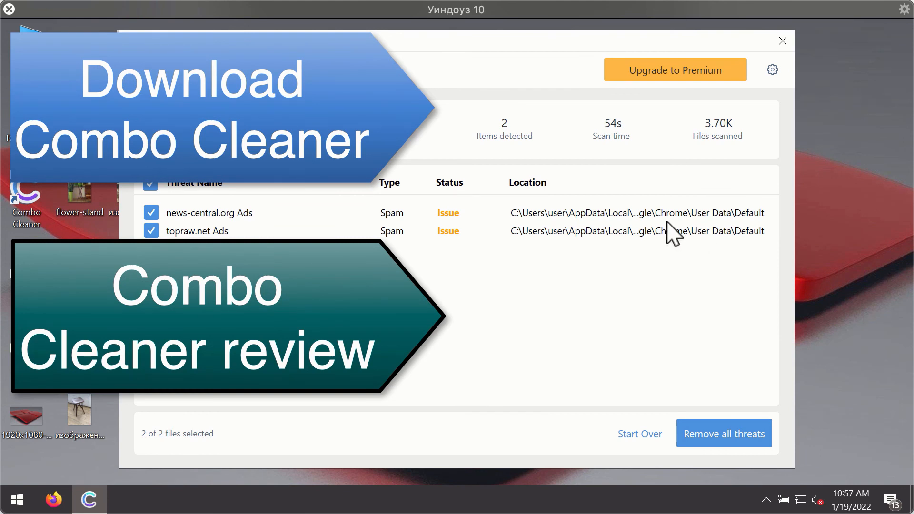